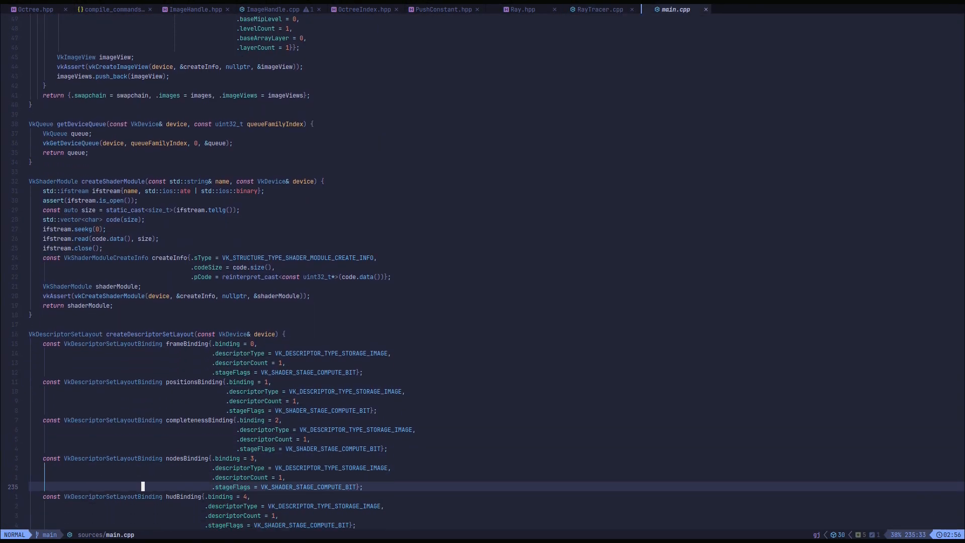
scroll("down", 3)
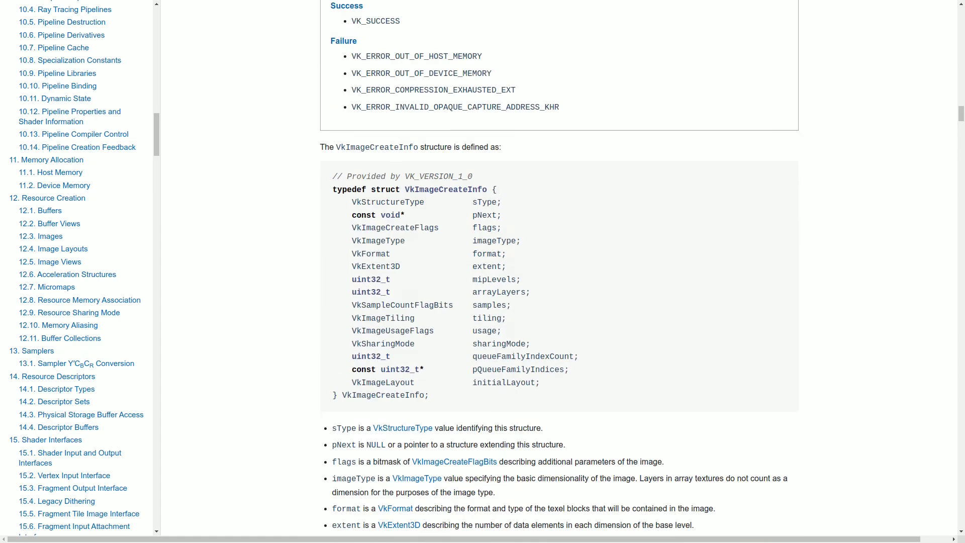
scroll("down", 3)
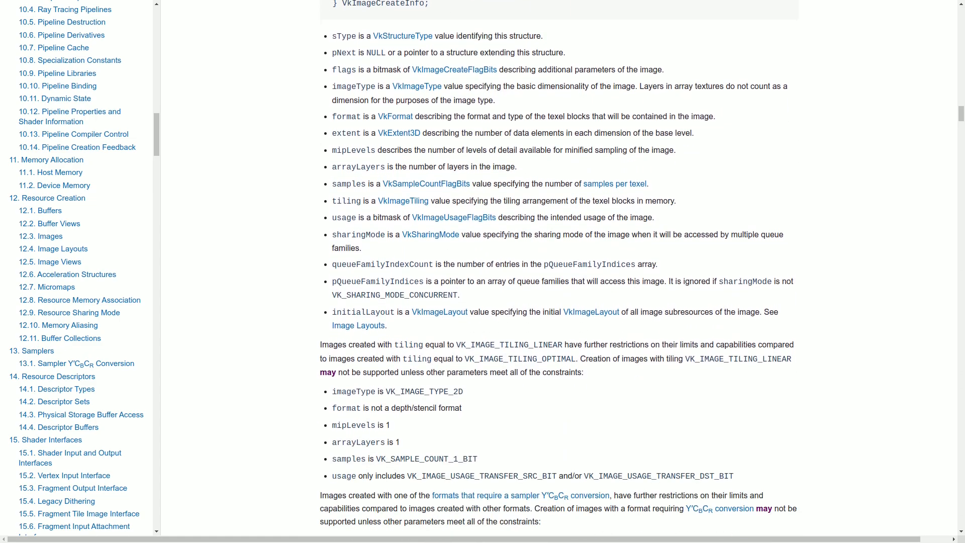
scroll("down", 3)
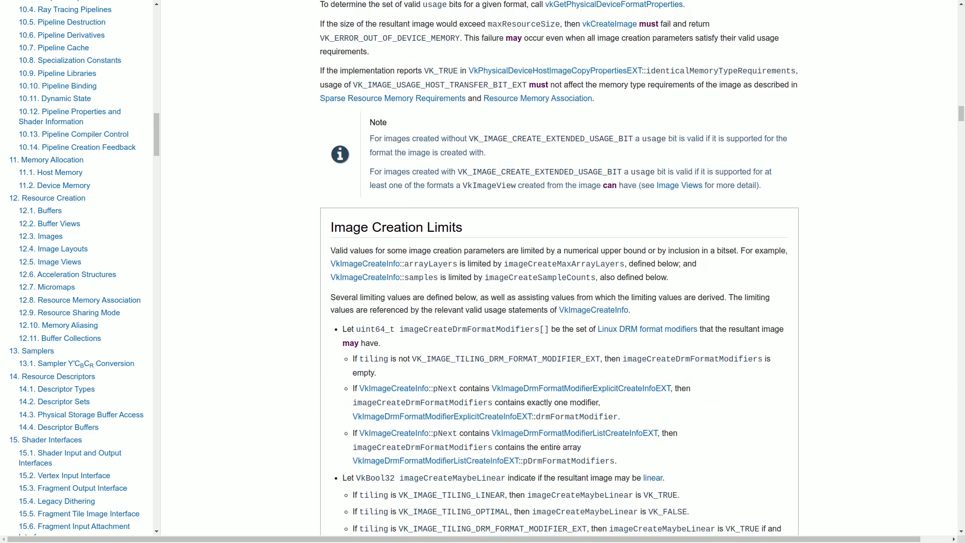
type("vkcopybuffertoimage")
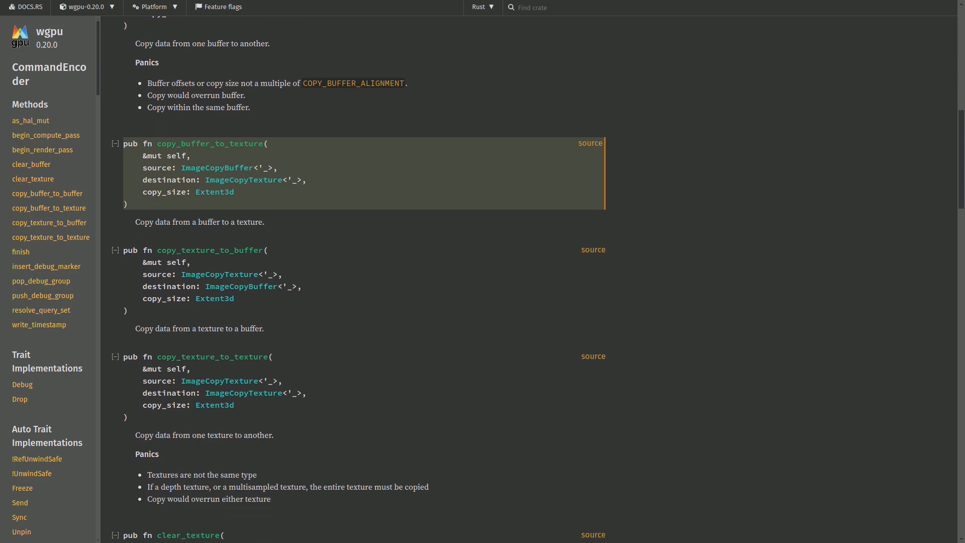
scroll("down", 3)
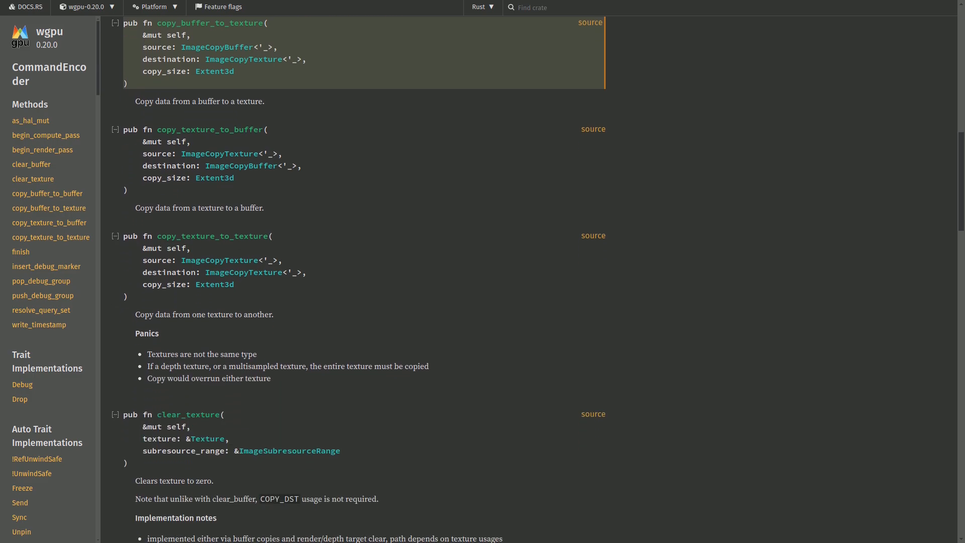